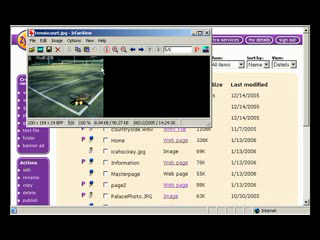
Resize tenniscourt.jpg in IrfanView to 400×308 pixels, keeping proportions
left_click(72, 46)
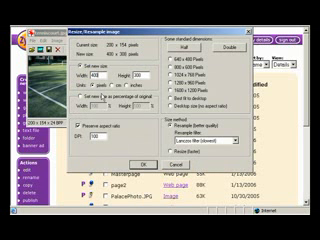
left_click(148, 158)
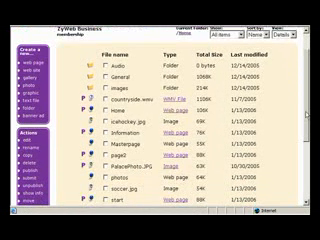
scroll("down", 3)
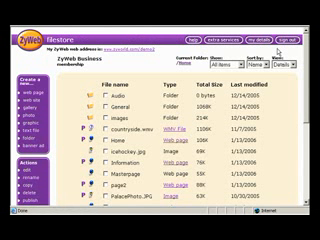
scroll("down", 3)
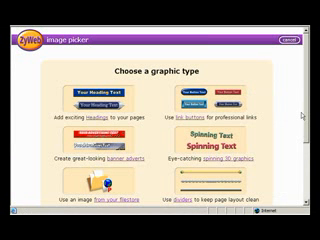
Scroll down the ZyWeb page toward the image and support options
scroll("down", 3)
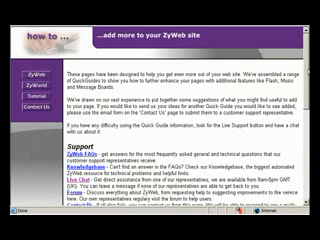
Scroll the help page down to the How-To guides on PayPal buttons, Flash files and polls
scroll("down", 3)
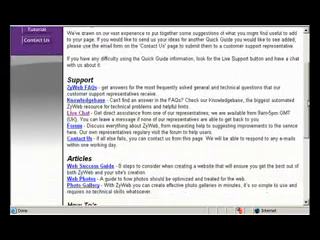
scroll("down", 3)
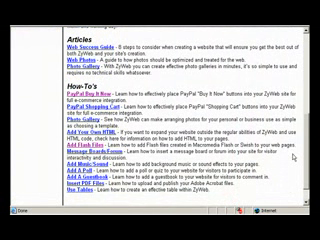
mouse_move(289, 157)
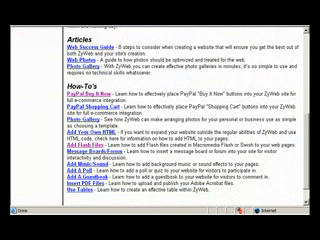